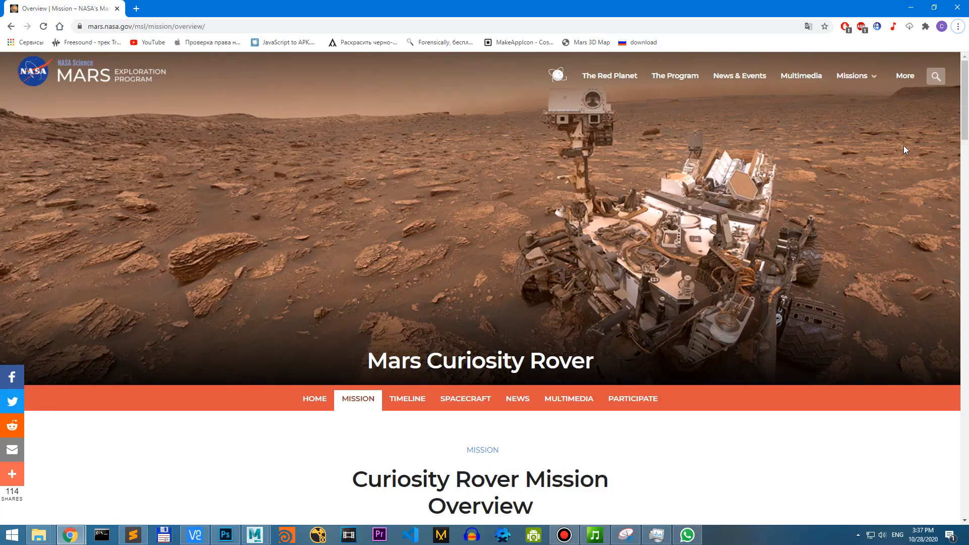
Scroll the Curiosity overview and open the Raw Images gallery from the Multimedia menu.
scroll("down", 3)
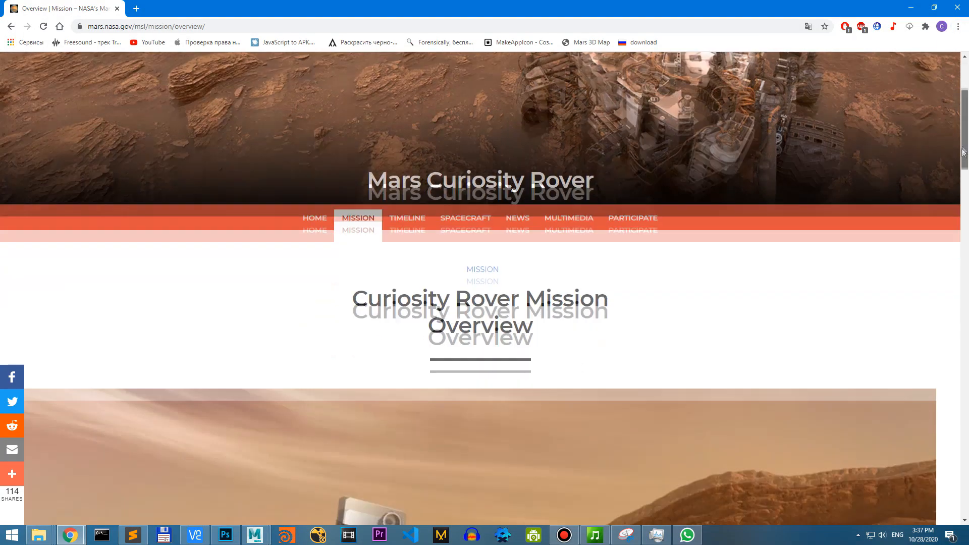
scroll("down", 3)
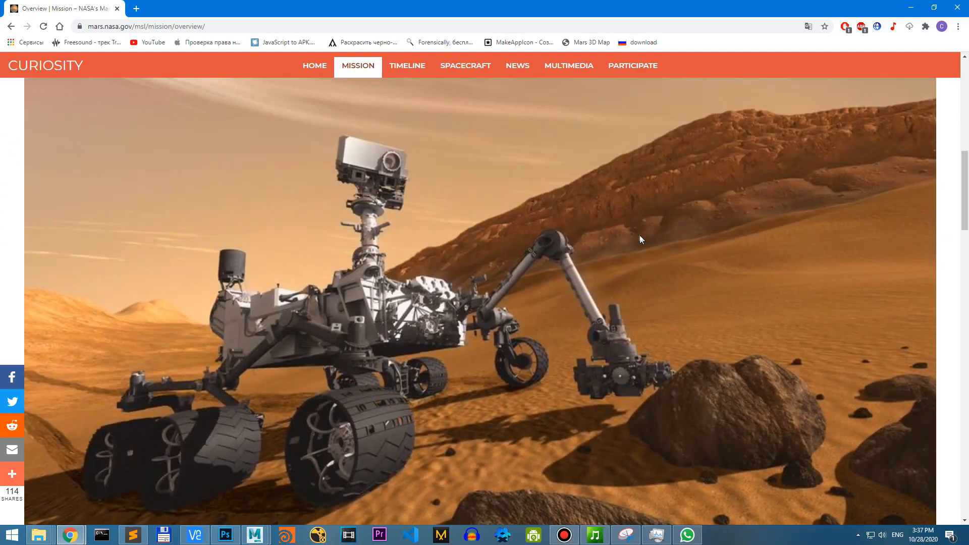
scroll("down", 3)
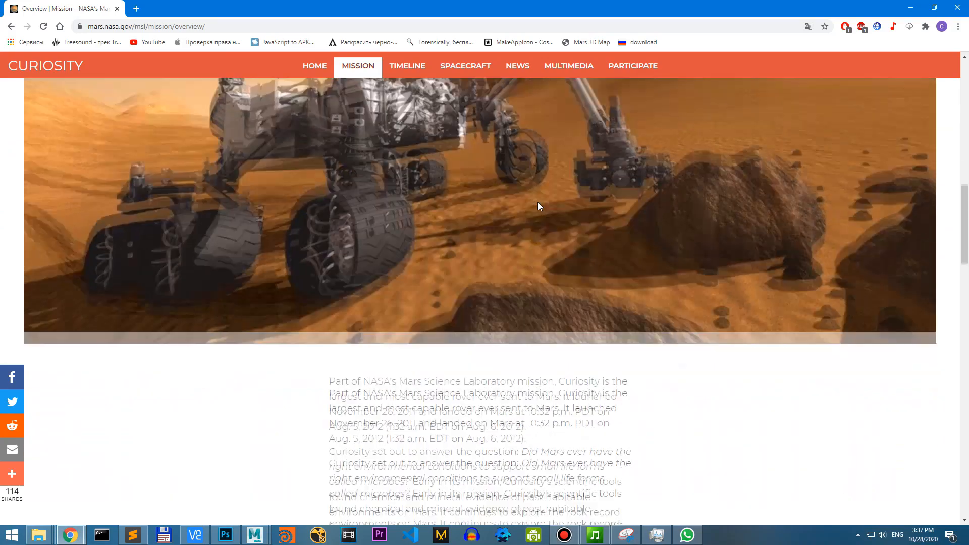
scroll("down", 3)
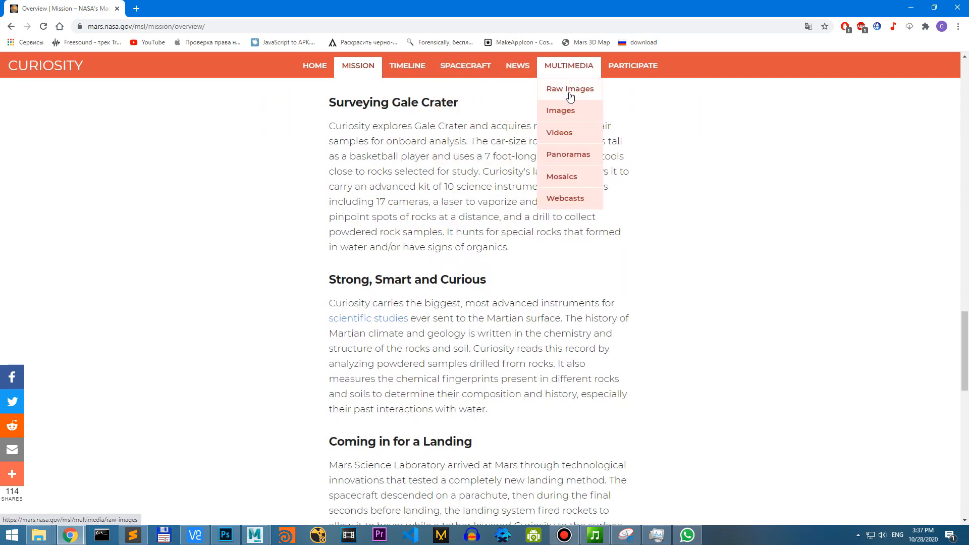
left_click(569, 89)
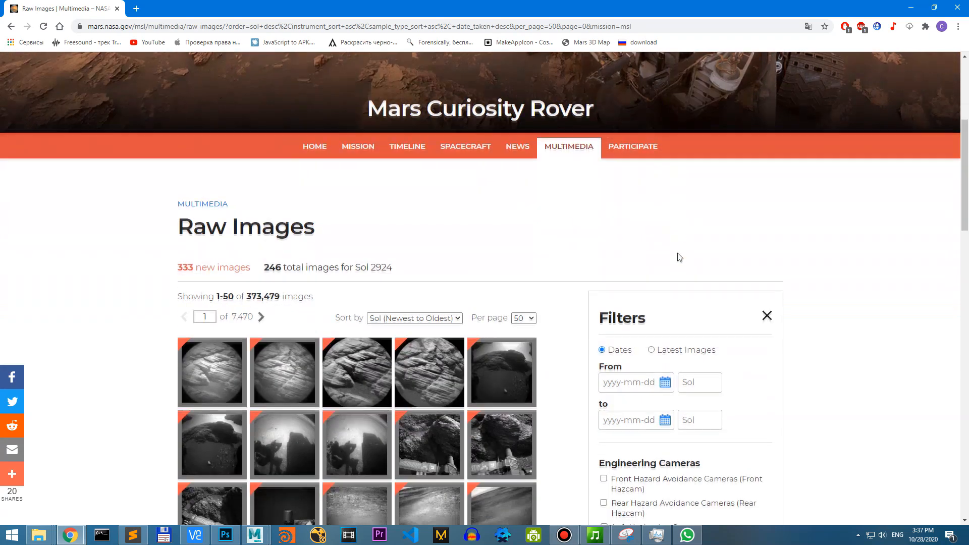
Filter to Latest Images with Left and Right Navigation Cameras, then enlarge the first photo.
scroll("down", 3)
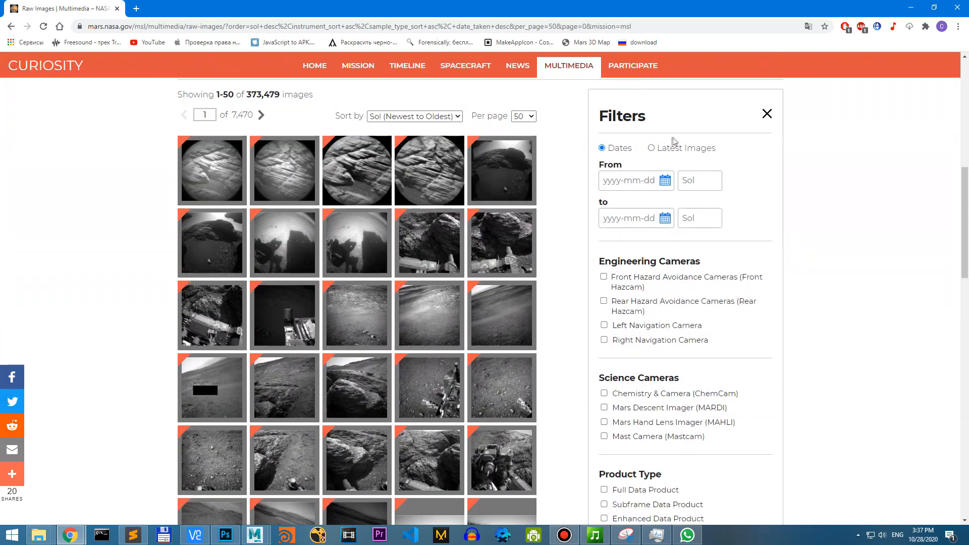
left_click(650, 147)
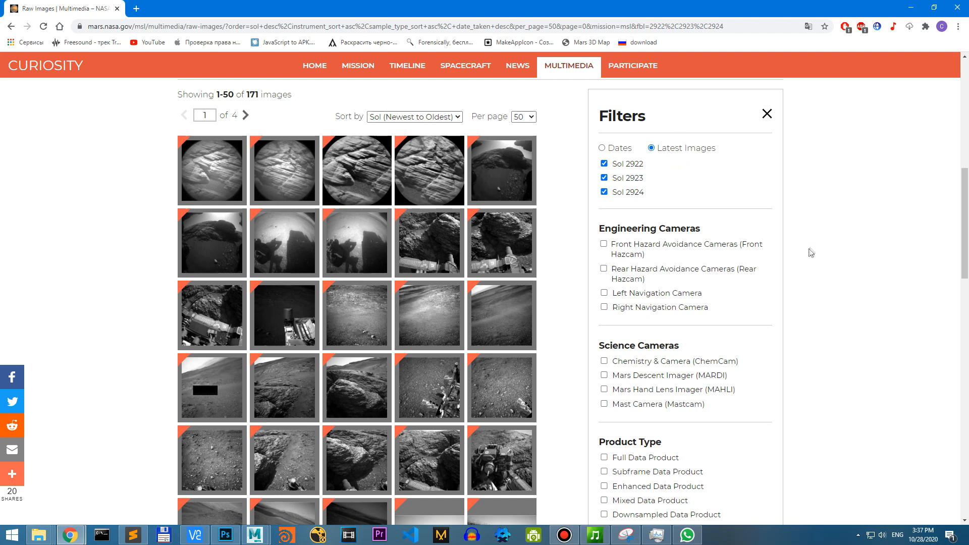
left_click(603, 243)
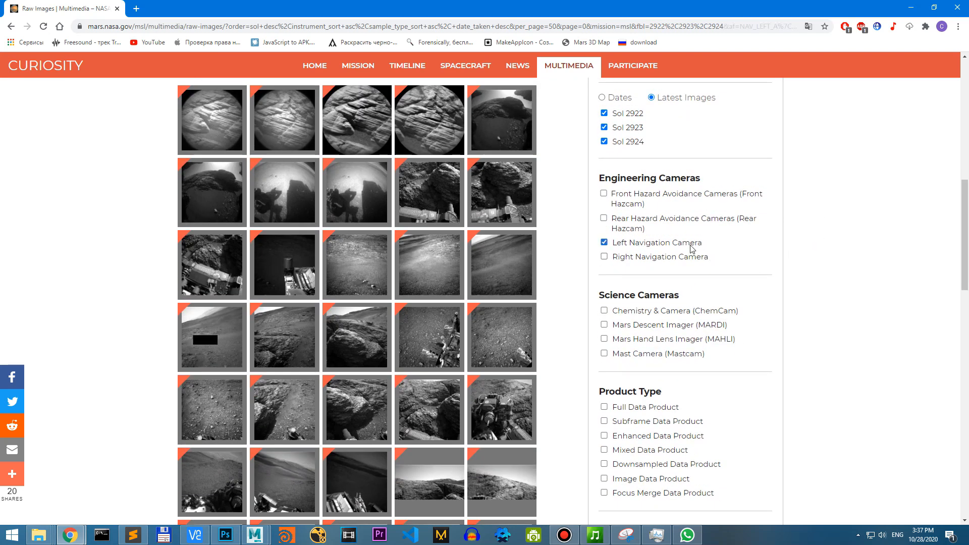
left_click(603, 257)
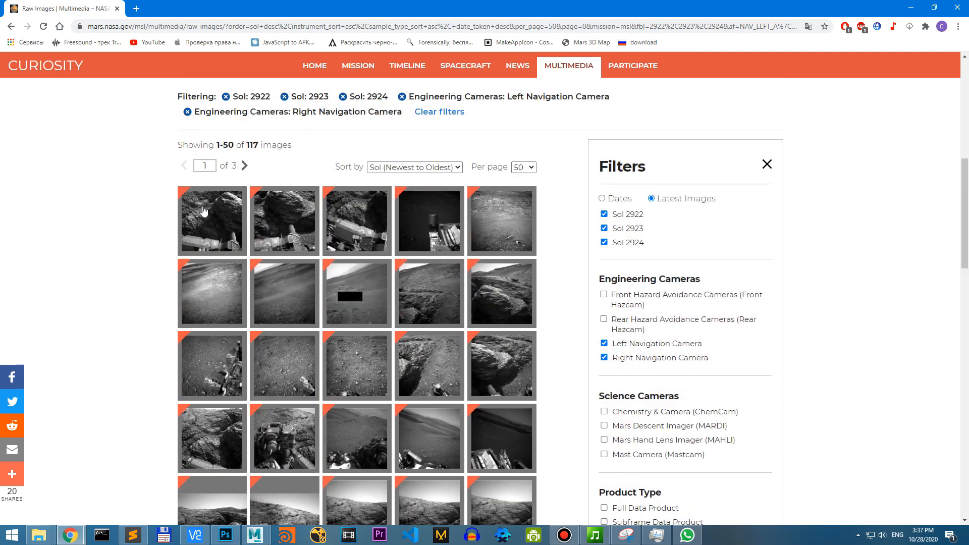
left_click(212, 221)
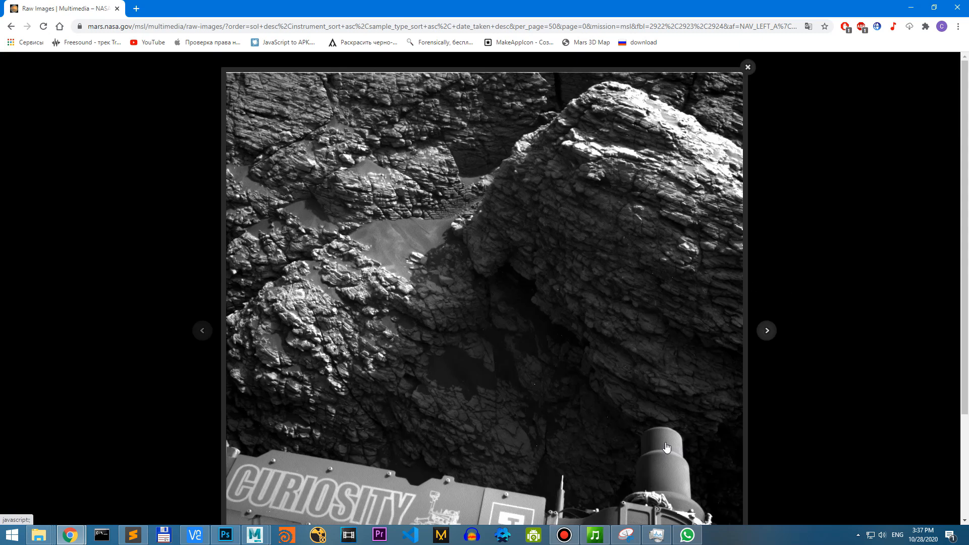
Close the lightbox, open a Left Navigation Camera image's details, and filter to Full Data Product.
left_click(766, 331)
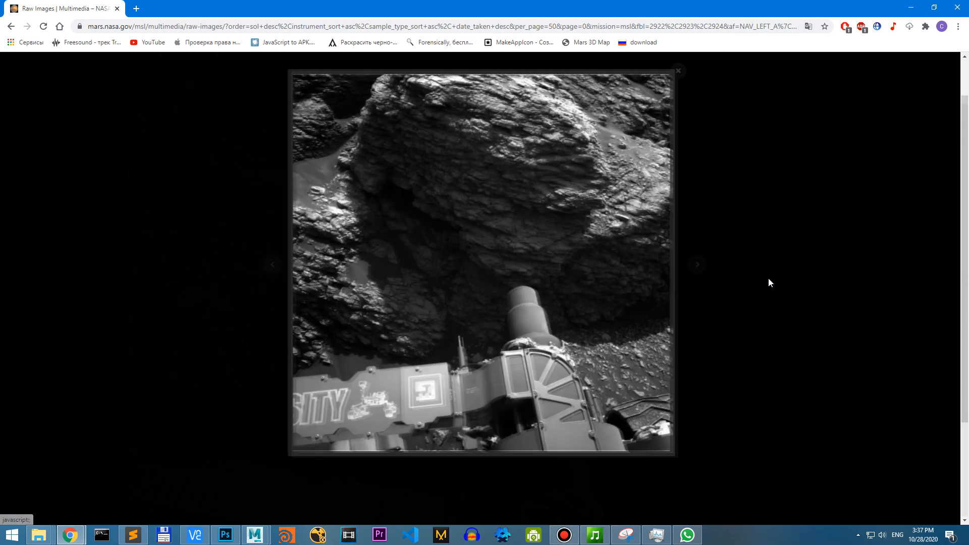
left_click(696, 264)
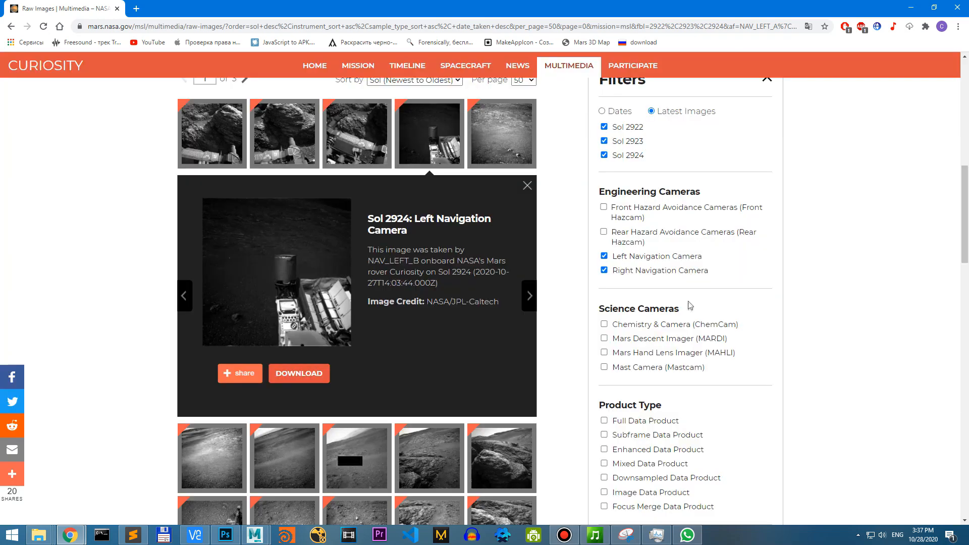
left_click(604, 421)
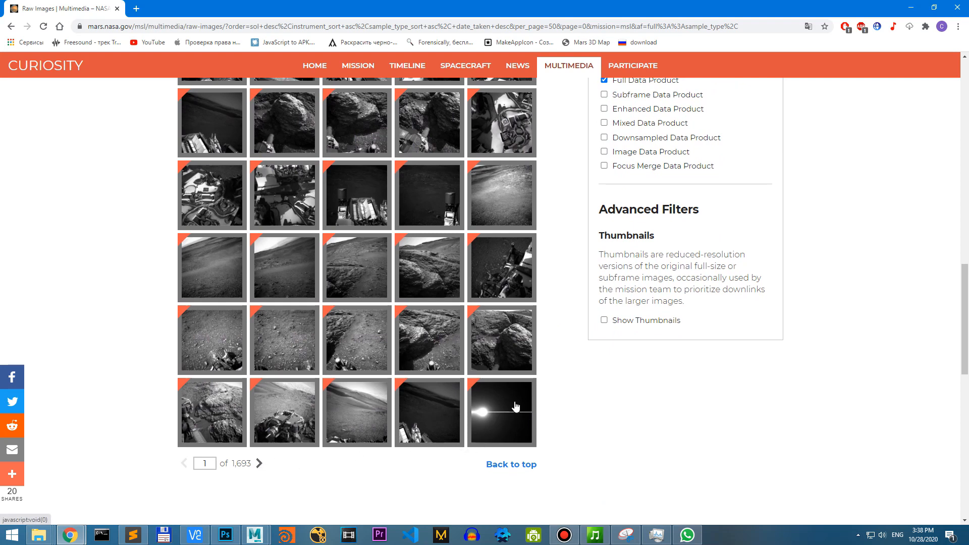
View details of the bright flare image, then the next image's details.
left_click(502, 413)
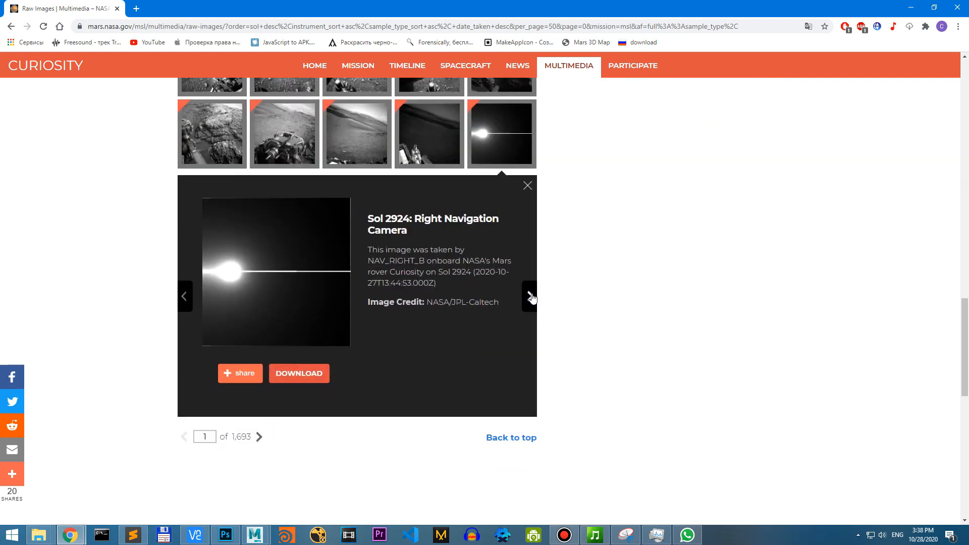
left_click(529, 296)
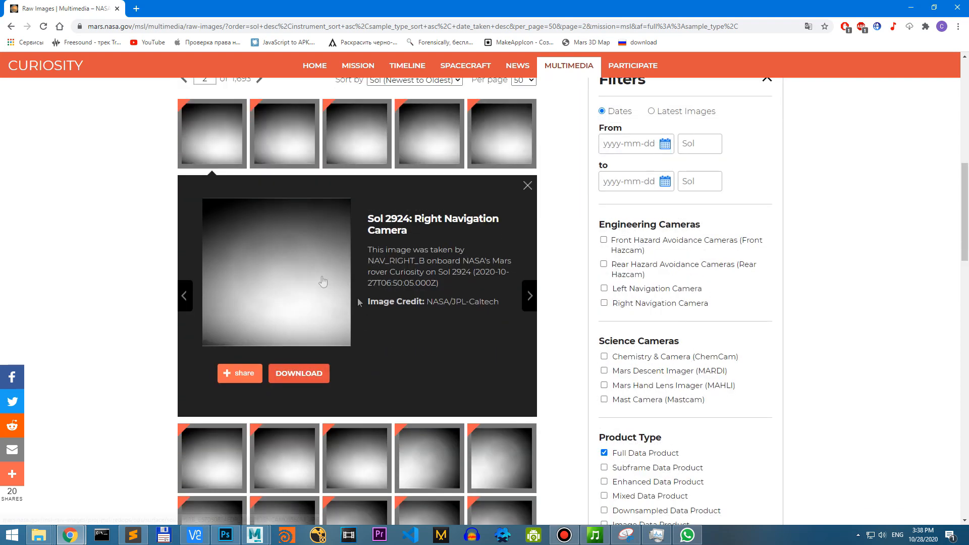
scroll("down", 3)
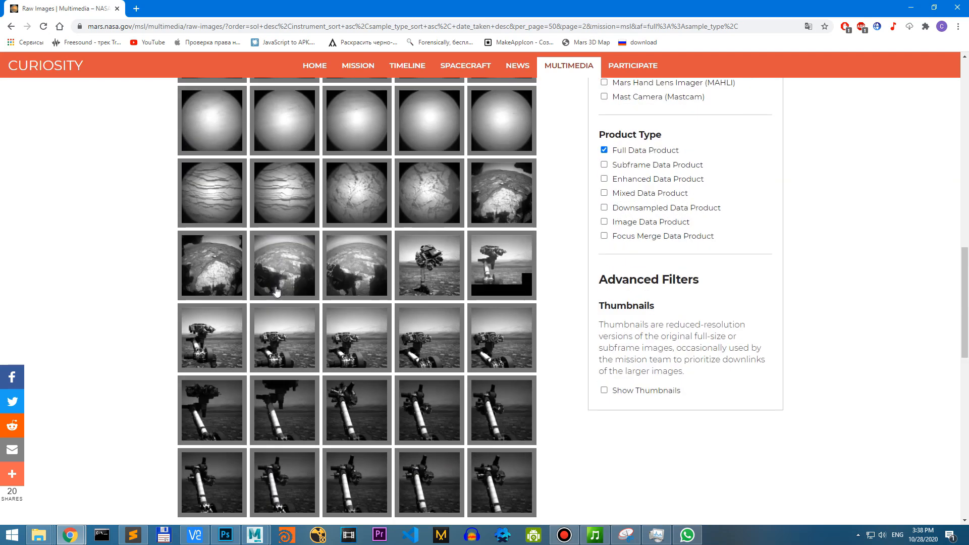
Page forward through the results to page 5 and open a rover mast photo full-size.
left_click(262, 160)
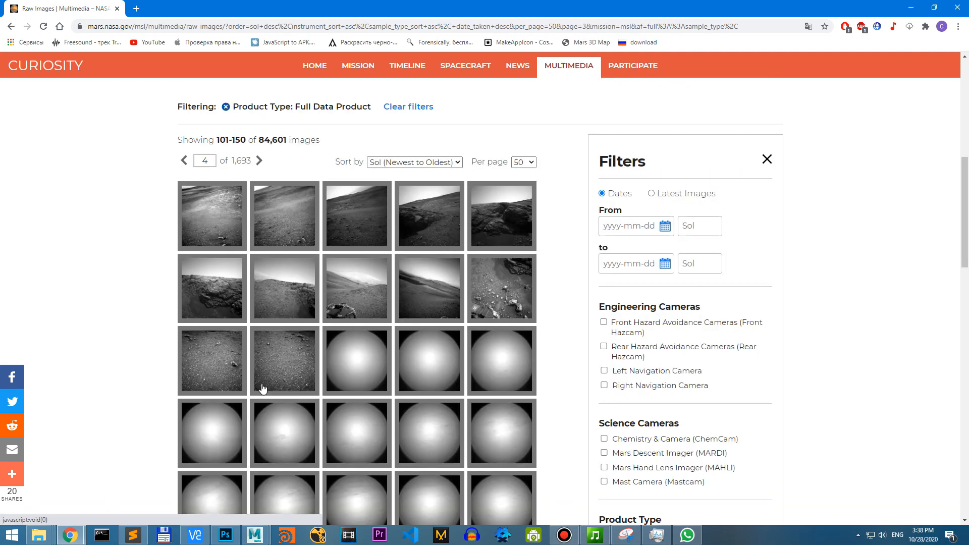
left_click(259, 160)
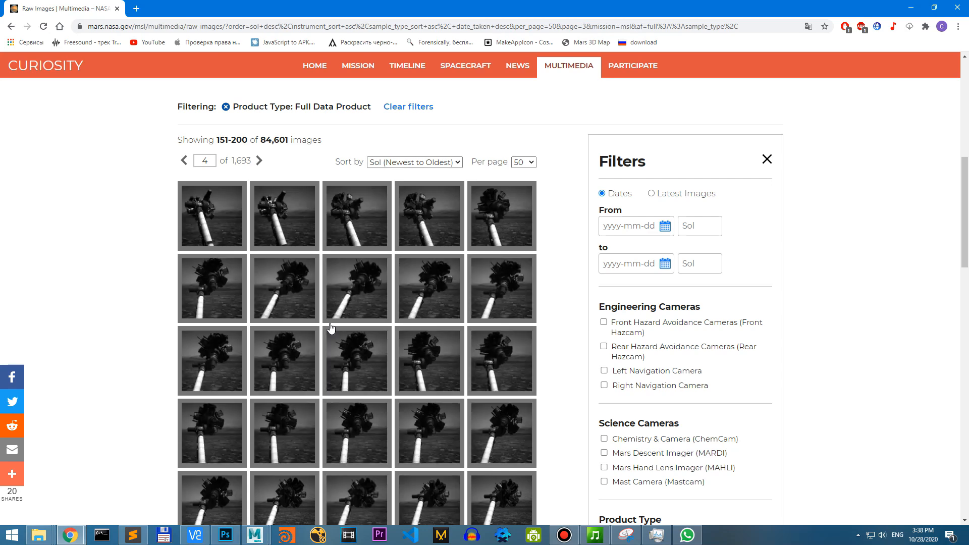
scroll("down", 3)
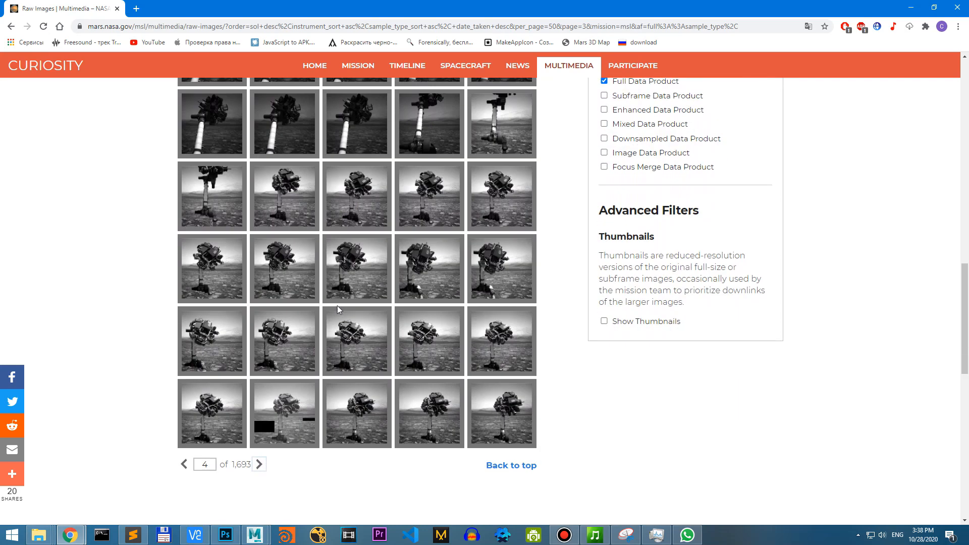
left_click(258, 465)
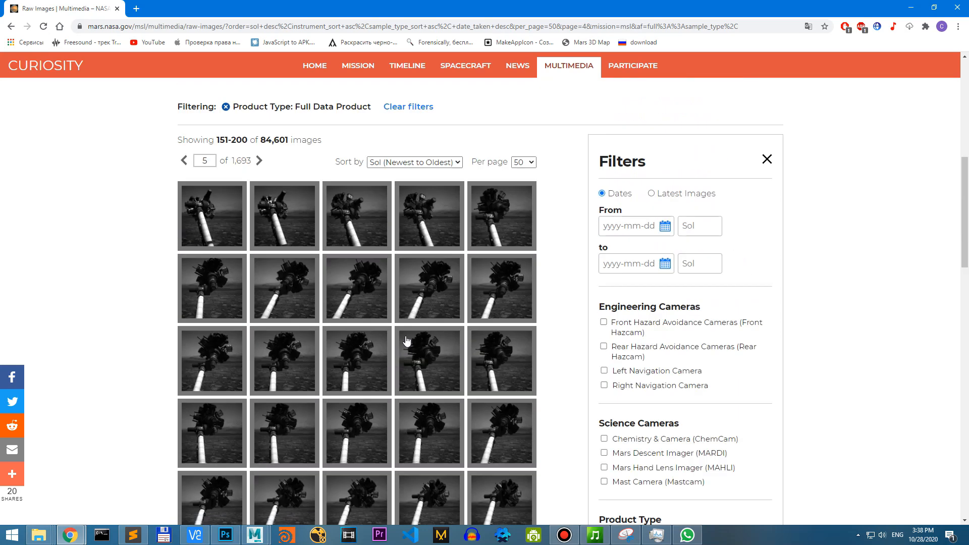
left_click(259, 161)
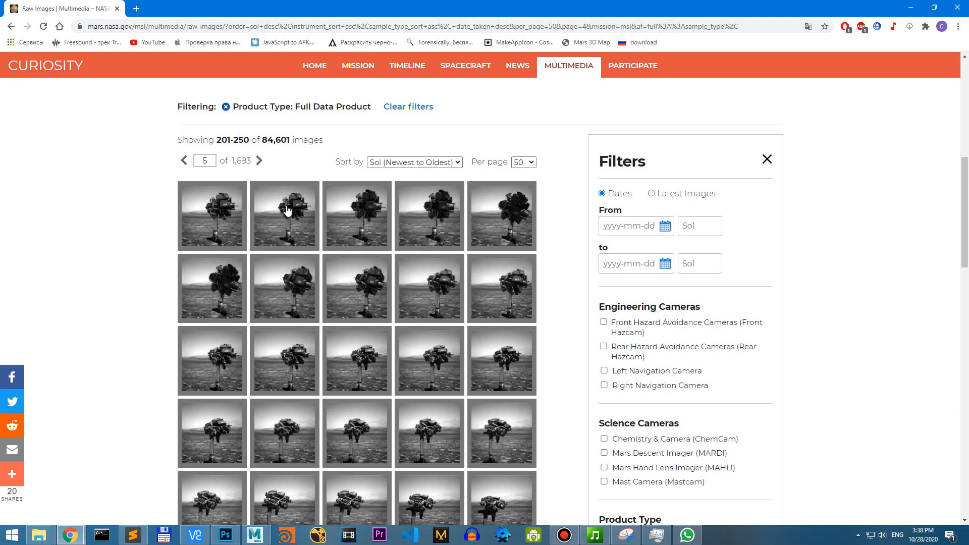
left_click(283, 215)
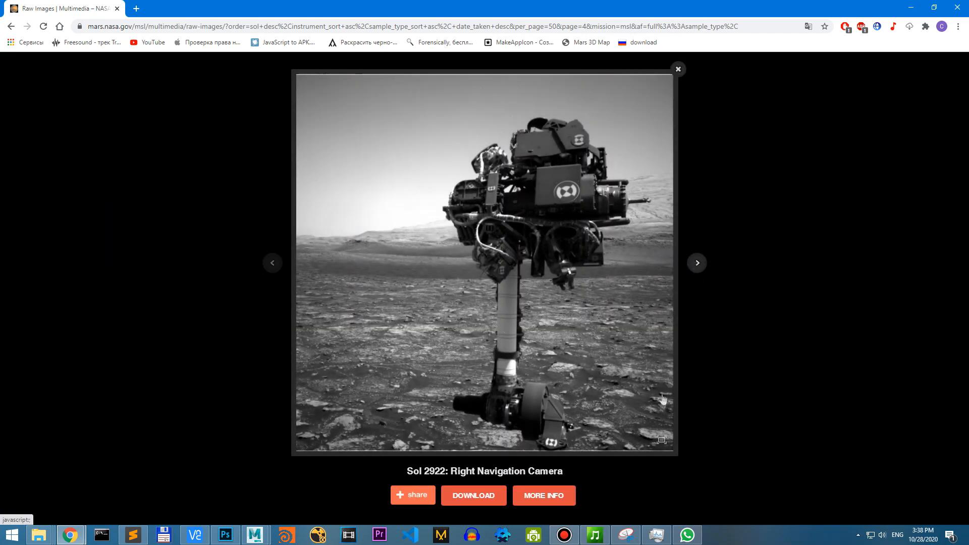
Zoom the Sol 2922 Right Navigation Camera photo in and out, then close the lightbox.
left_click(662, 440)
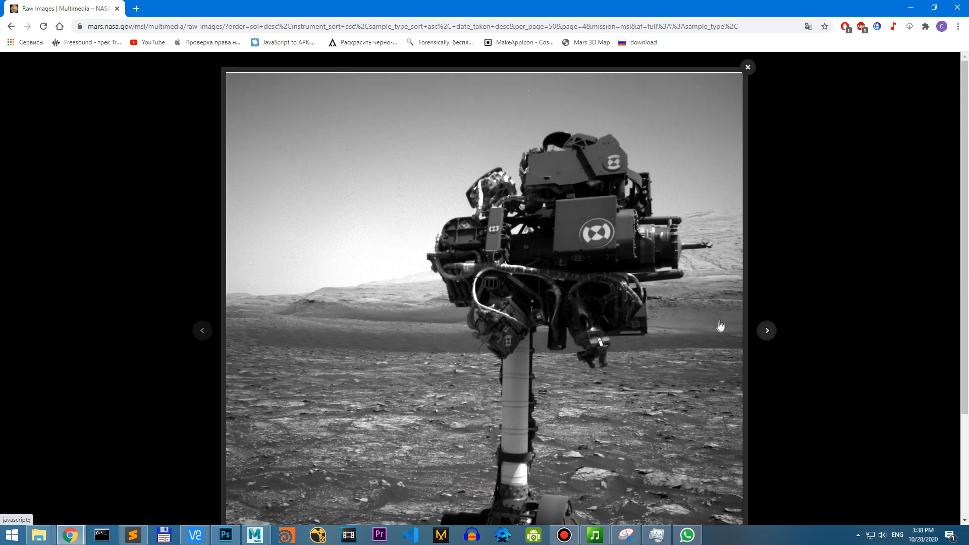
left_click(767, 330)
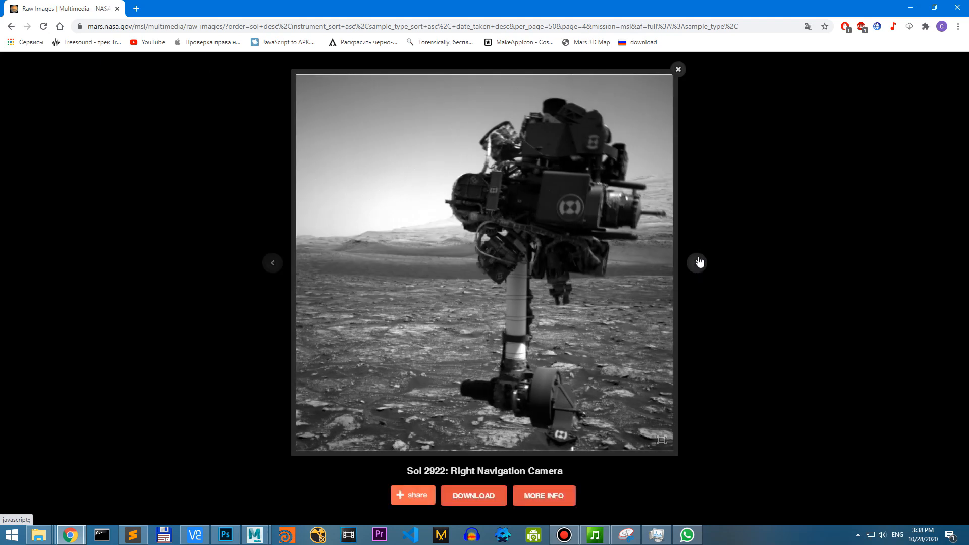
left_click(697, 263)
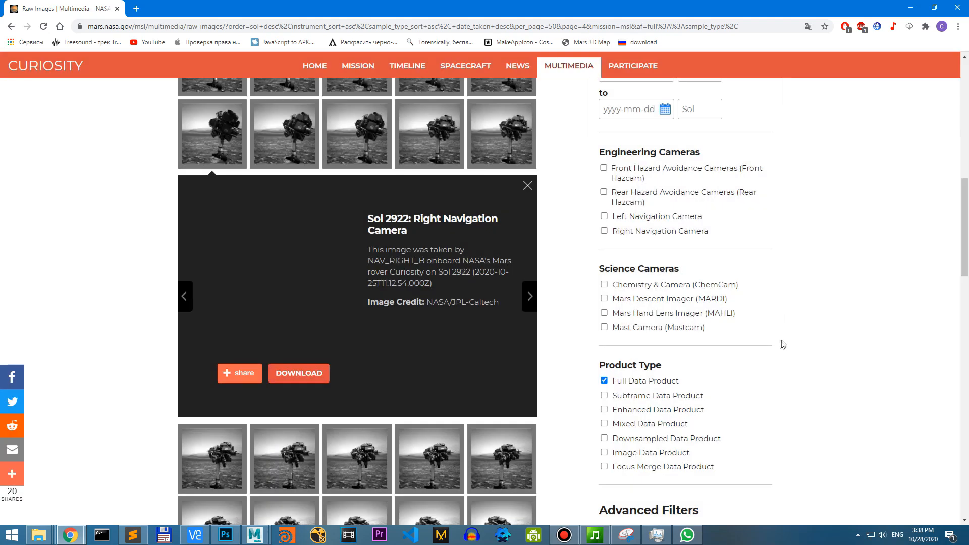
Switch the filter from Full Data Product to Subframe Data Product and enlarge a color Mastcam rock photo.
left_click(604, 396)
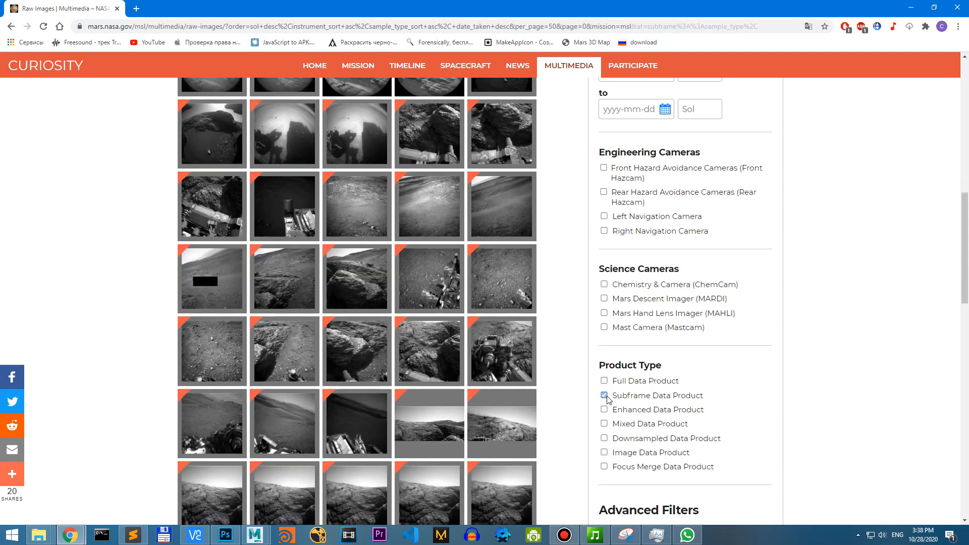
left_click(604, 395)
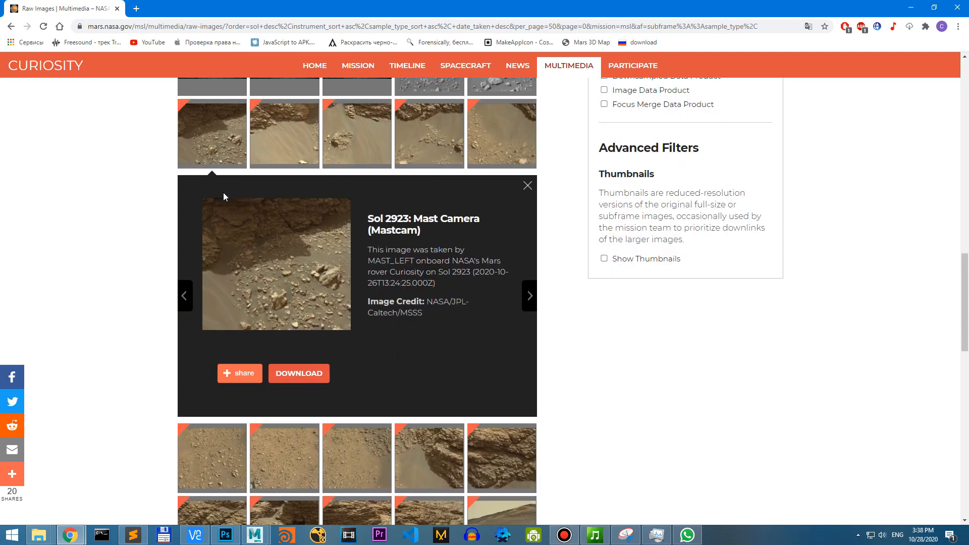
left_click(277, 265)
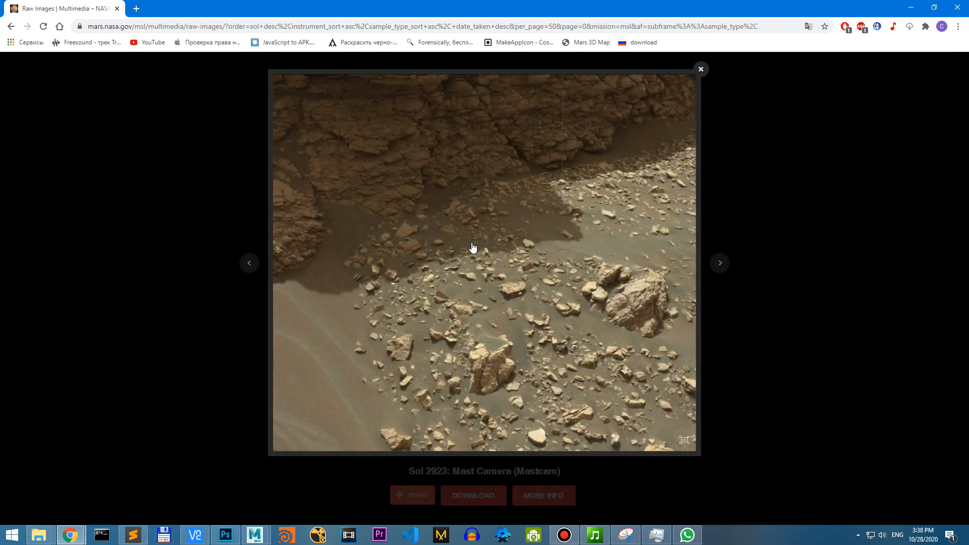
Step through four more Sol 2923 Mastcam photos in the lightbox.
left_click(719, 262)
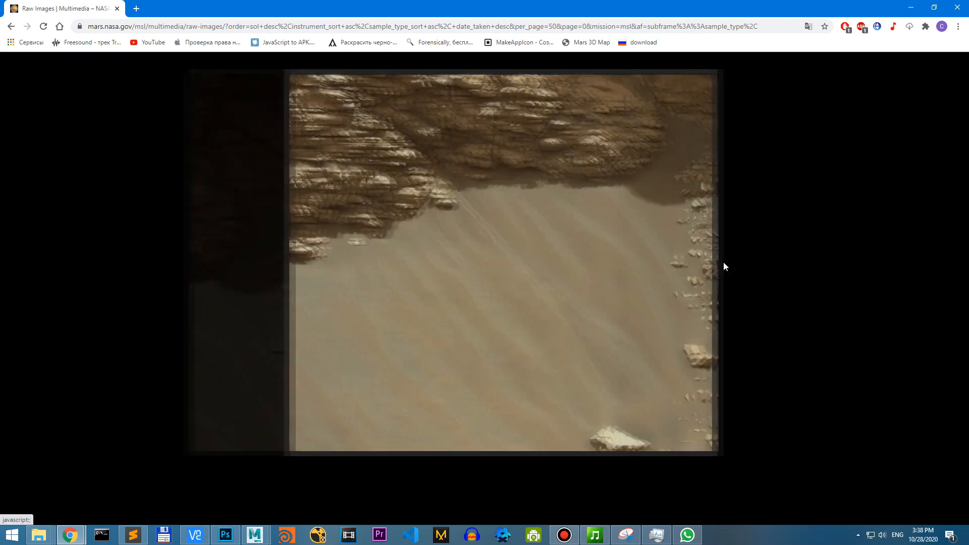
left_click(718, 263)
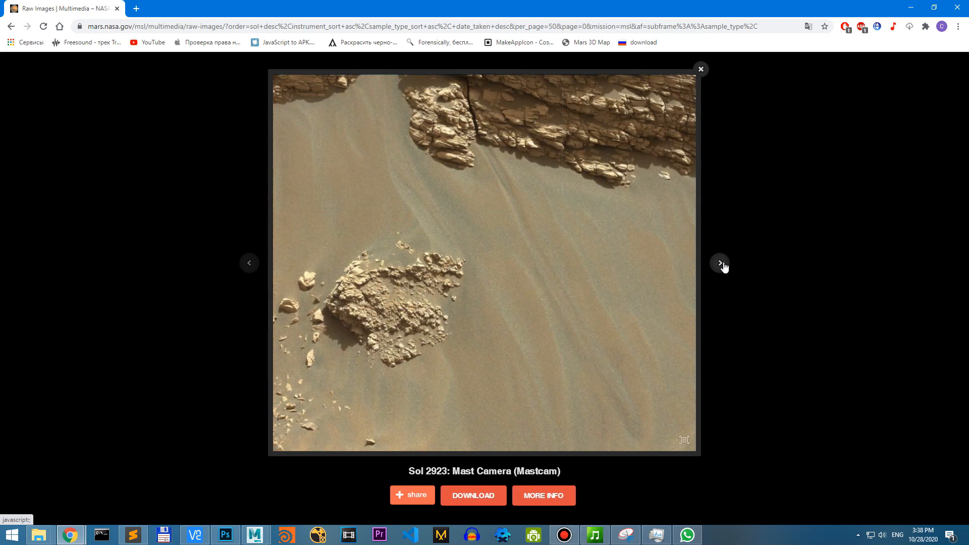
left_click(719, 263)
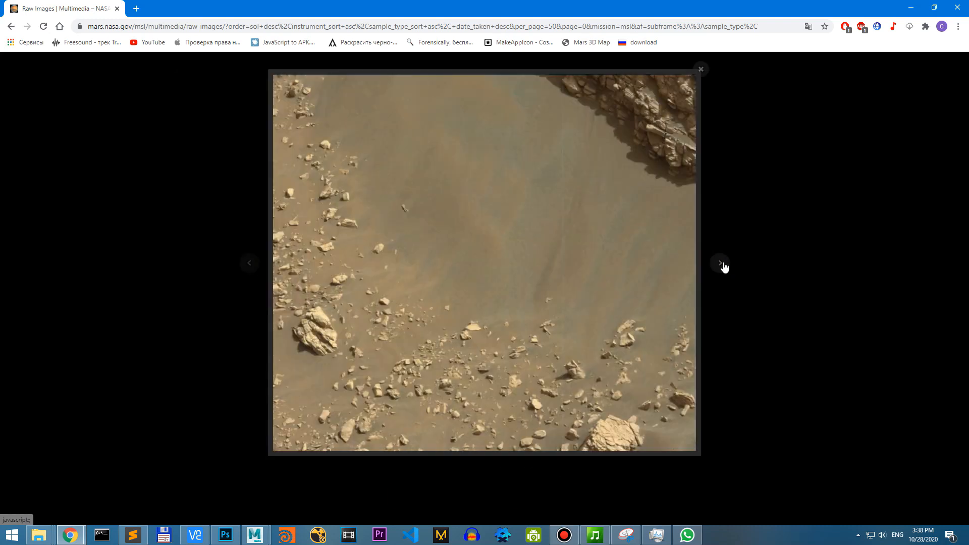
left_click(719, 263)
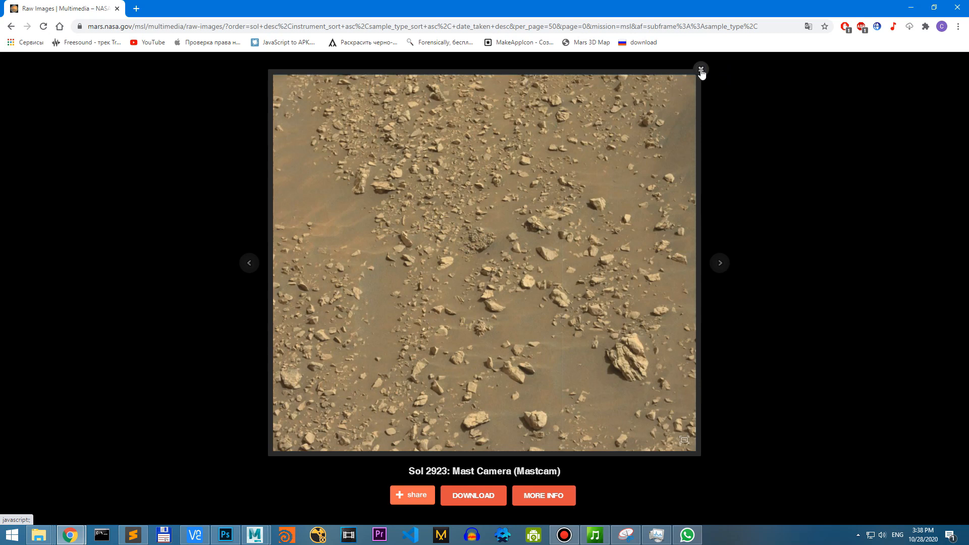
Close the lightbox, scroll the thumbnails, and enlarge the layered rock outcrop photo.
left_click(702, 69)
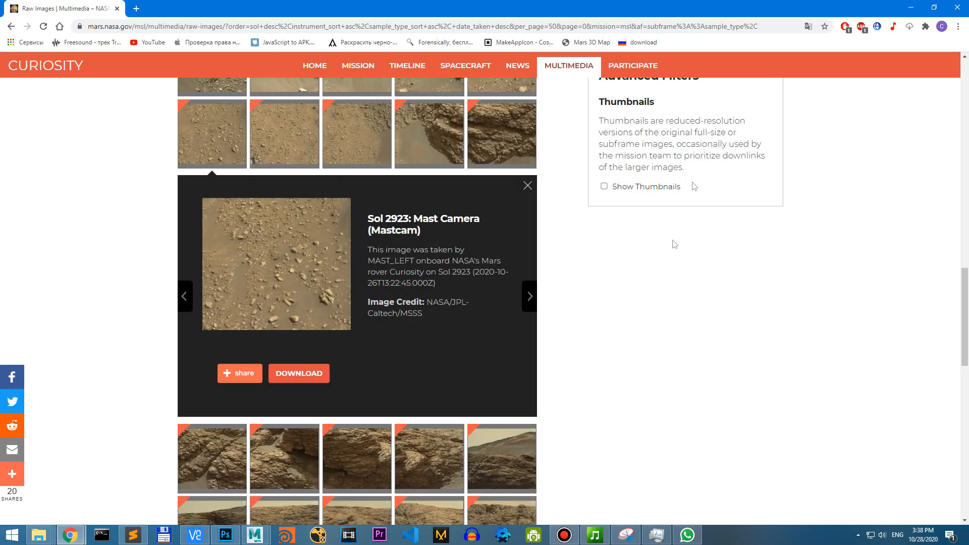
scroll("down", 3)
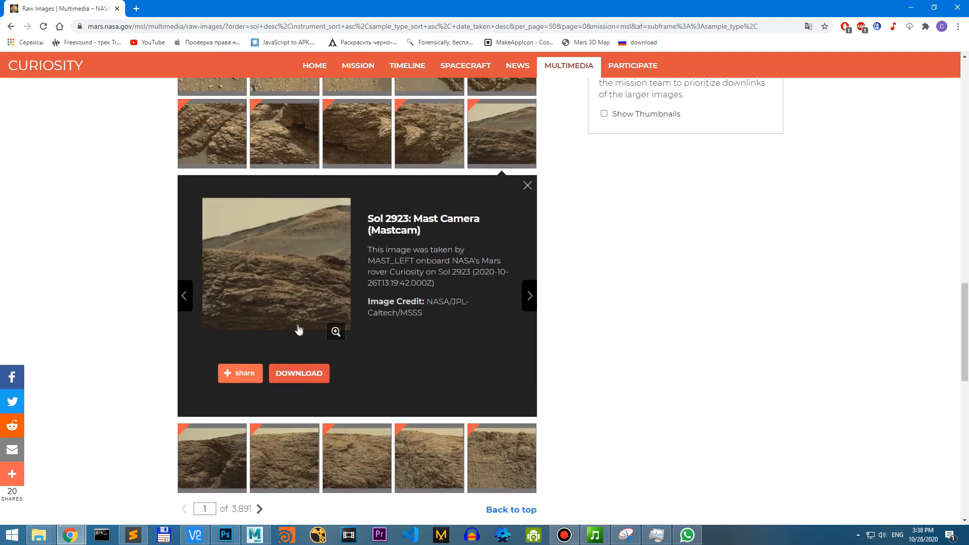
left_click(335, 333)
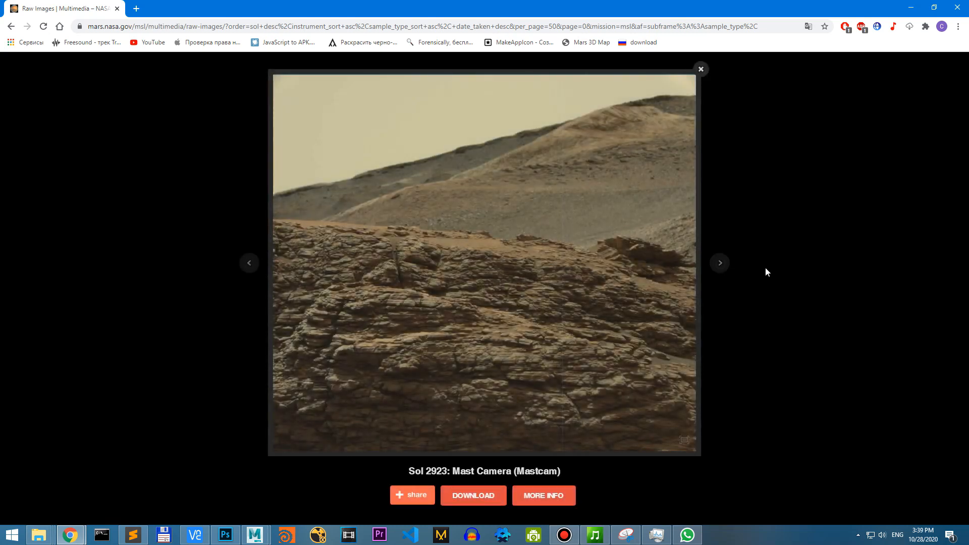